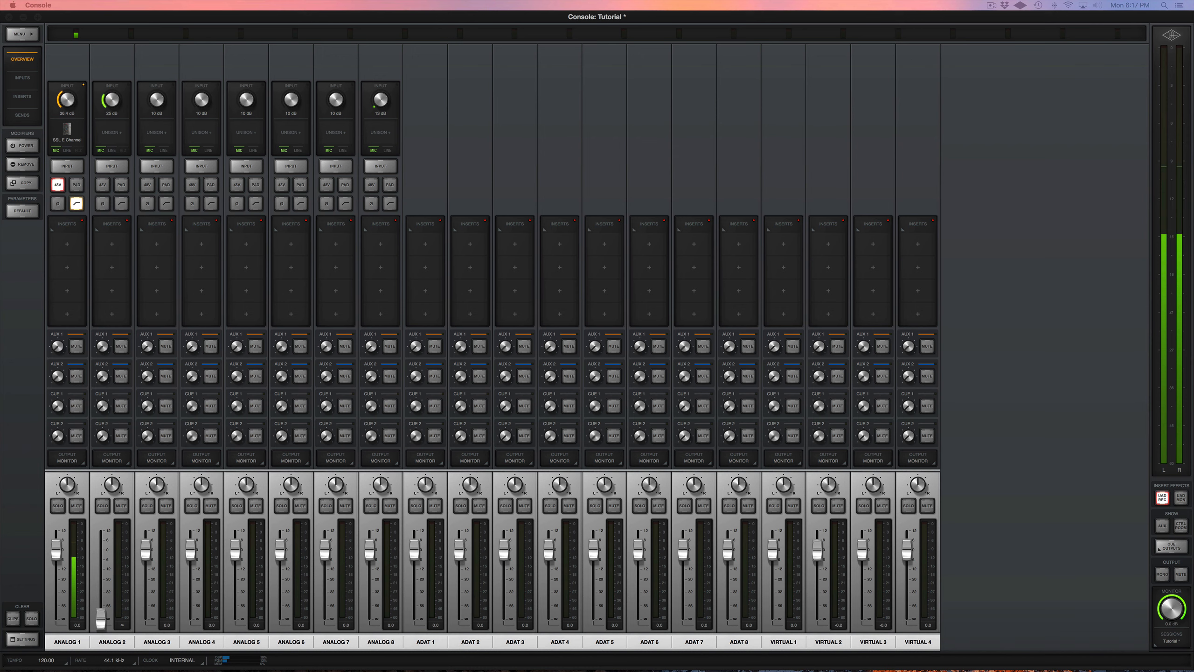
mouse_move(766, 114)
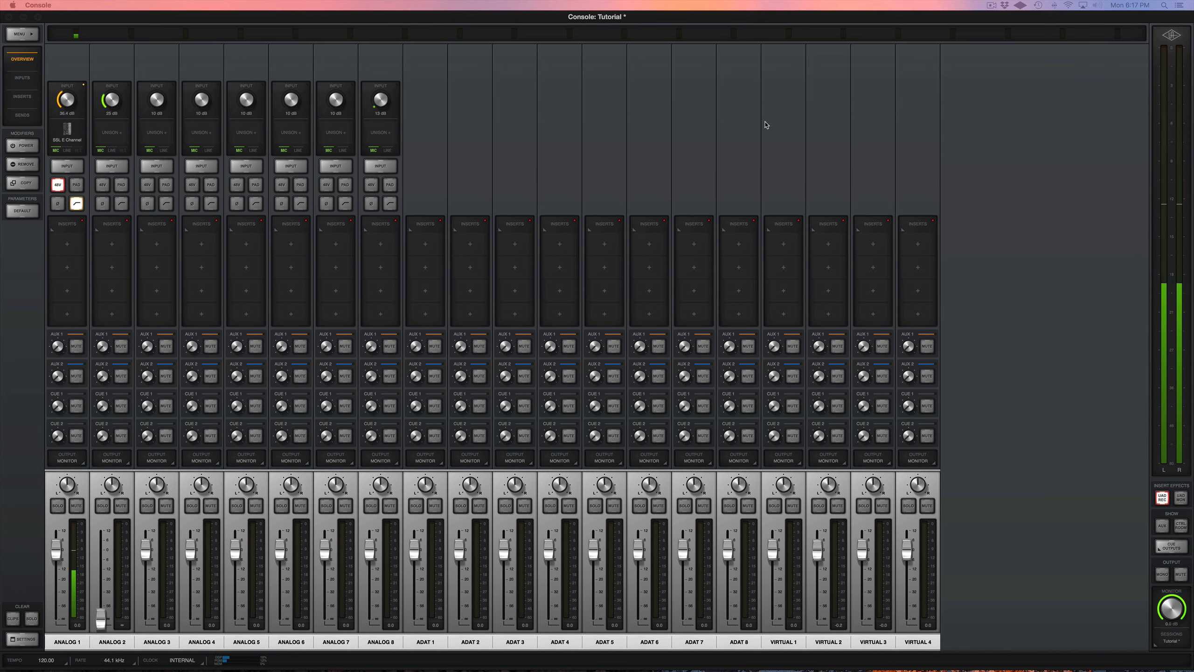
mouse_move(760, 128)
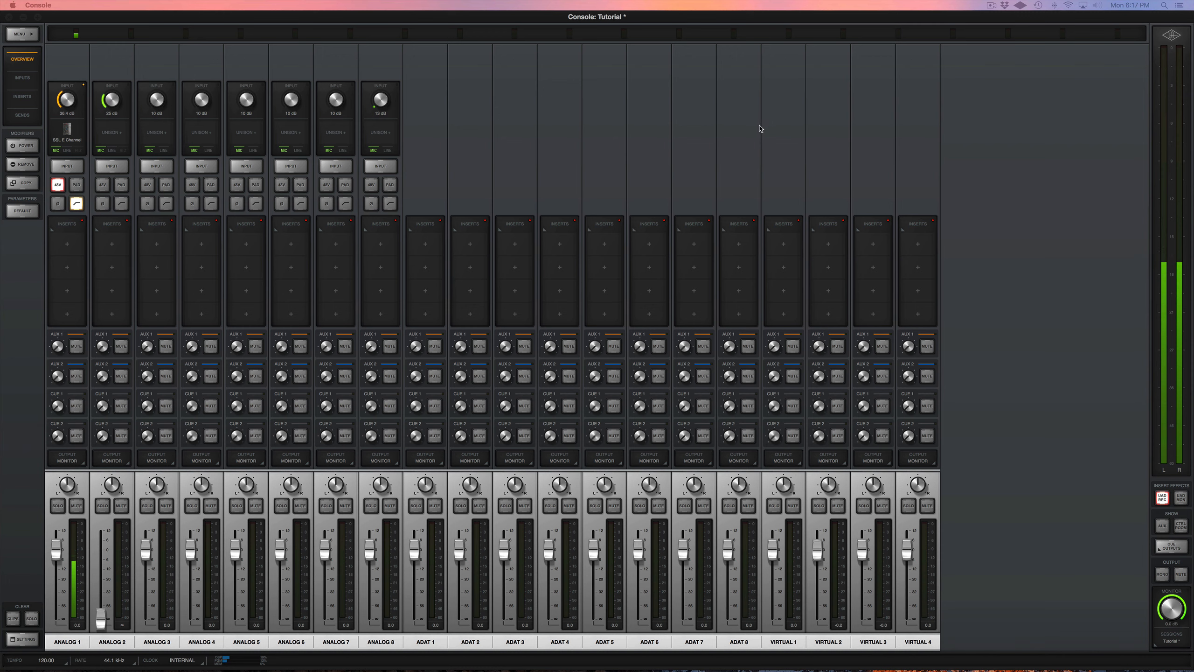
mouse_move(686, 156)
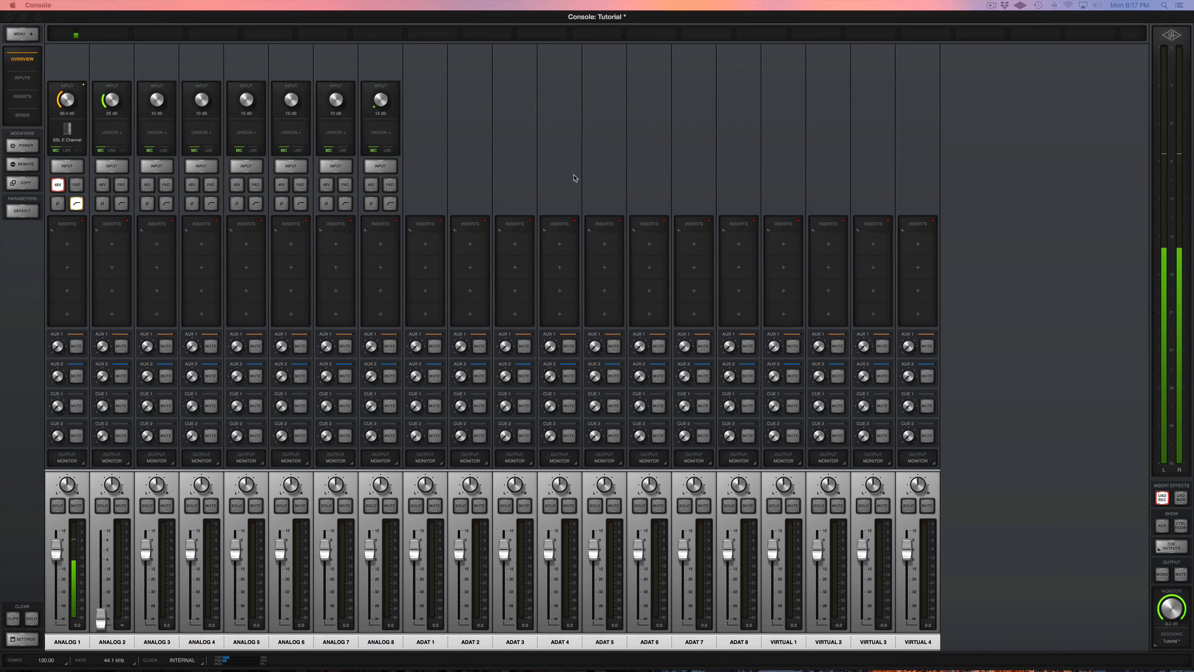
mouse_move(24, 445)
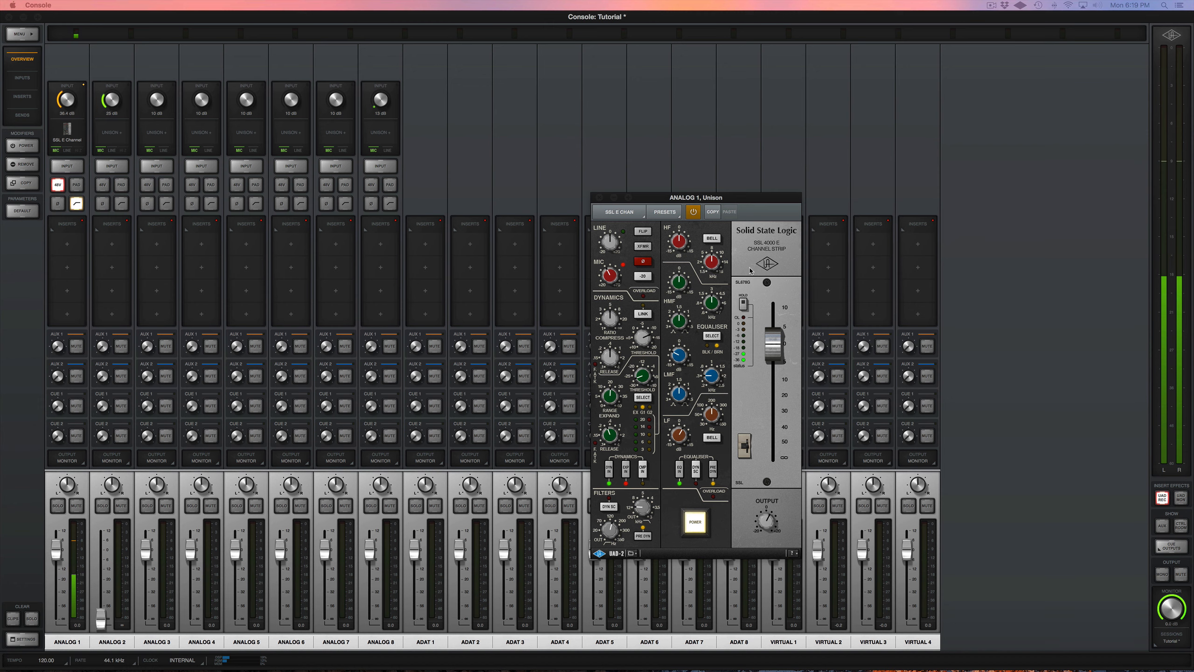
mouse_move(609, 204)
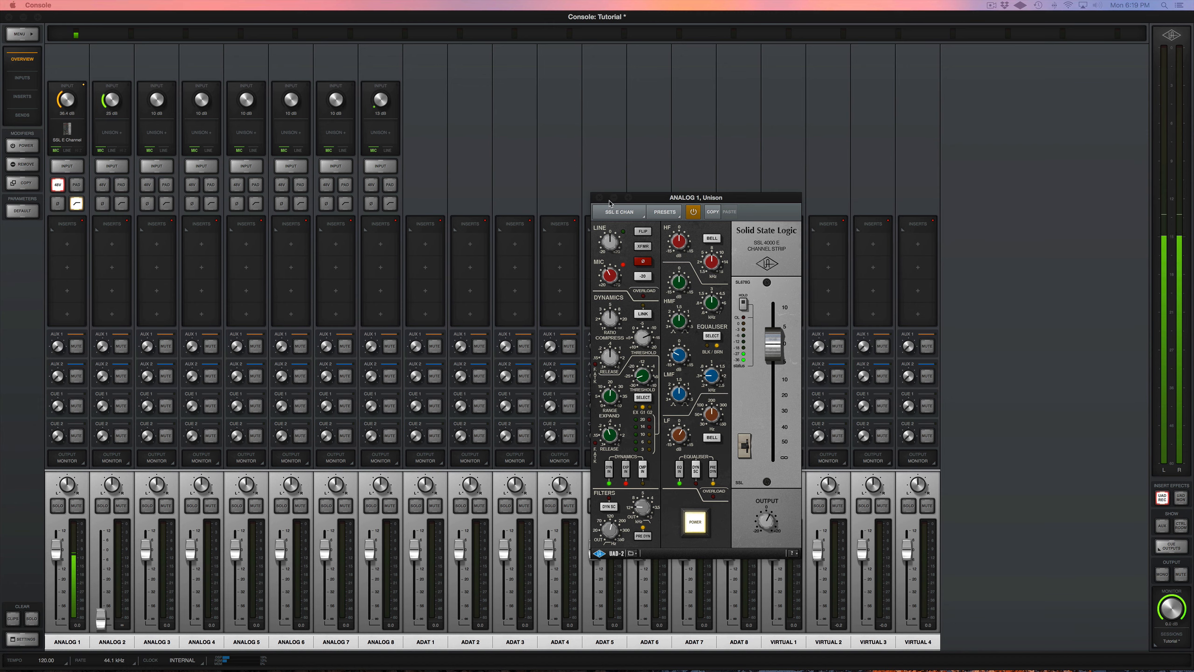
- Load the Neve 1073 as Analog 2's Unison preamp and expand its full controls
left_click(609, 199)
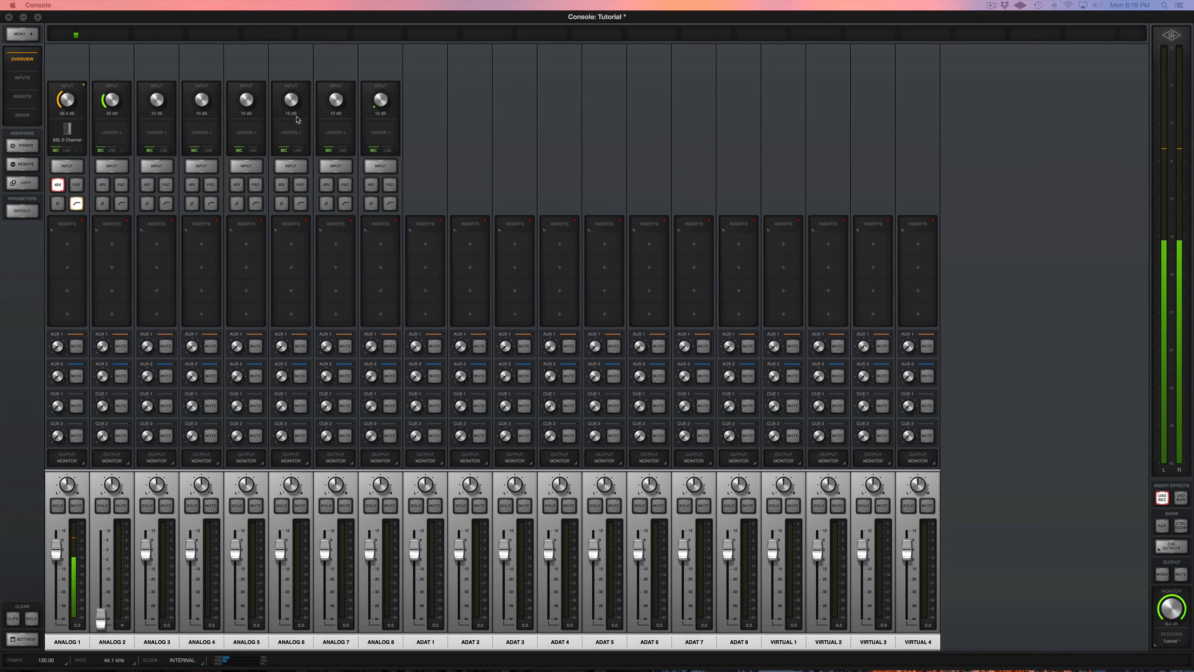
left_click(110, 132)
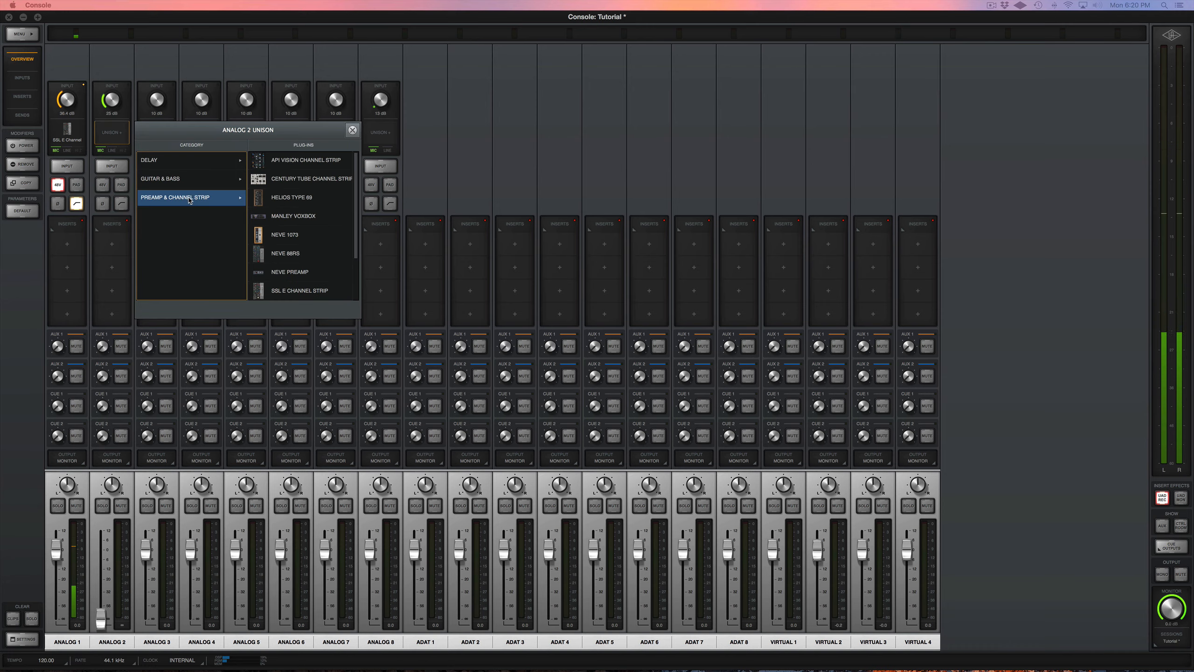
left_click(285, 235)
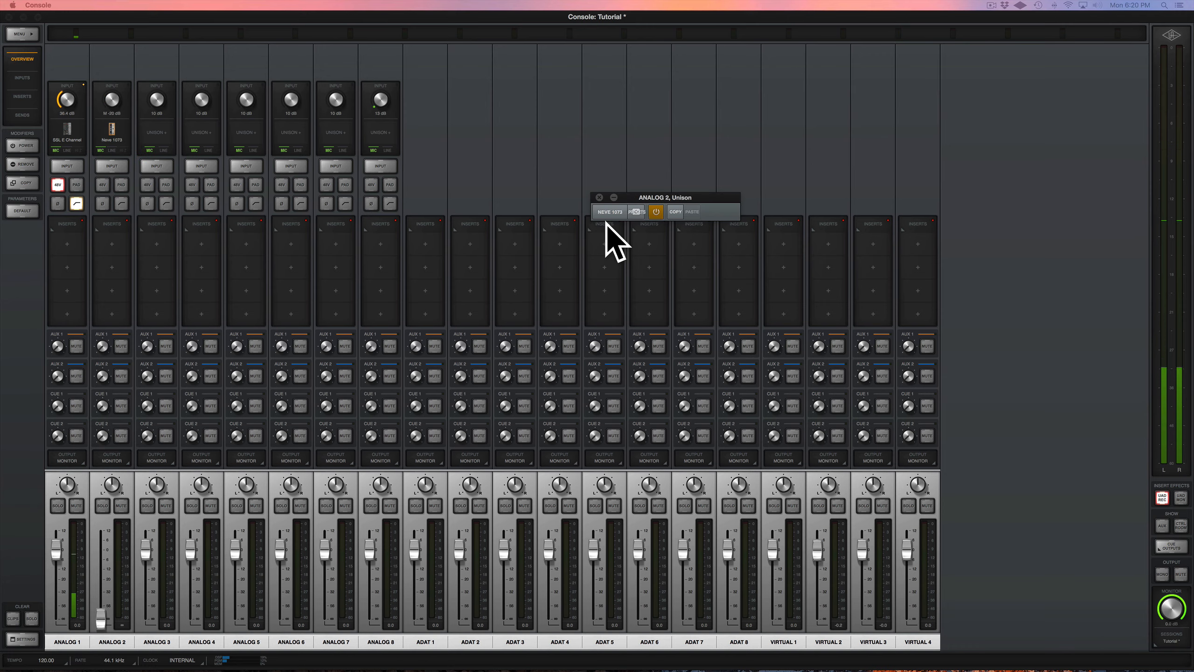
left_click(609, 212)
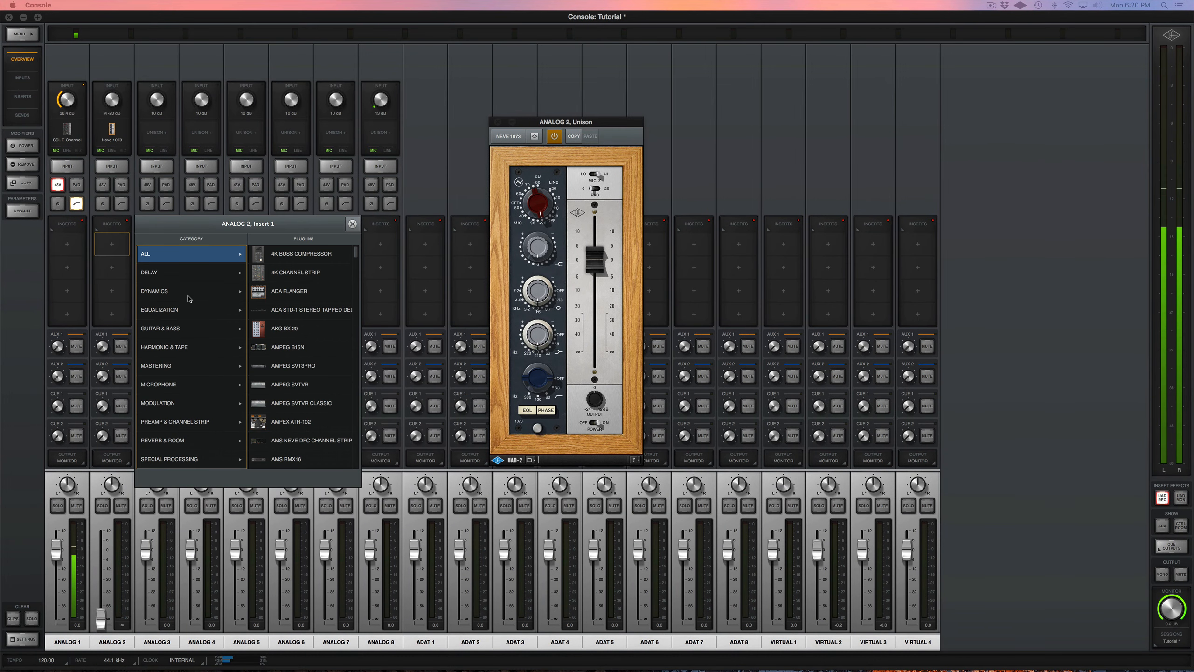
- Browse the Dynamics plug-ins for Analog 2's first insert, scrolling toward the 1176 models
left_click(155, 291)
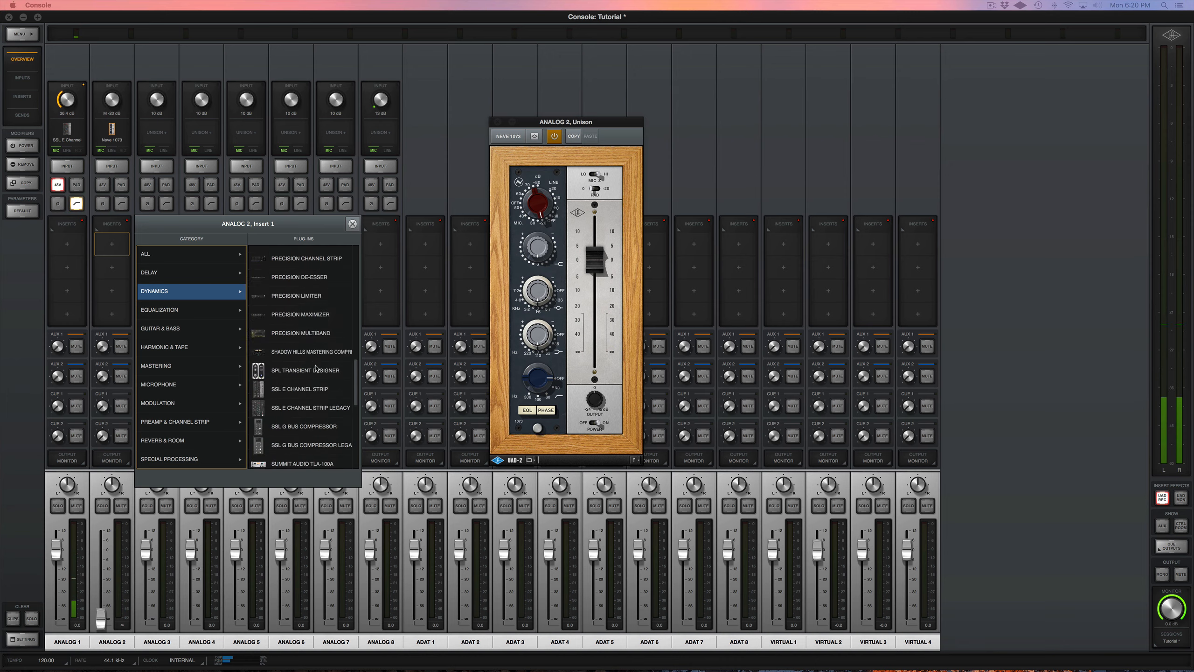
scroll("down", 3)
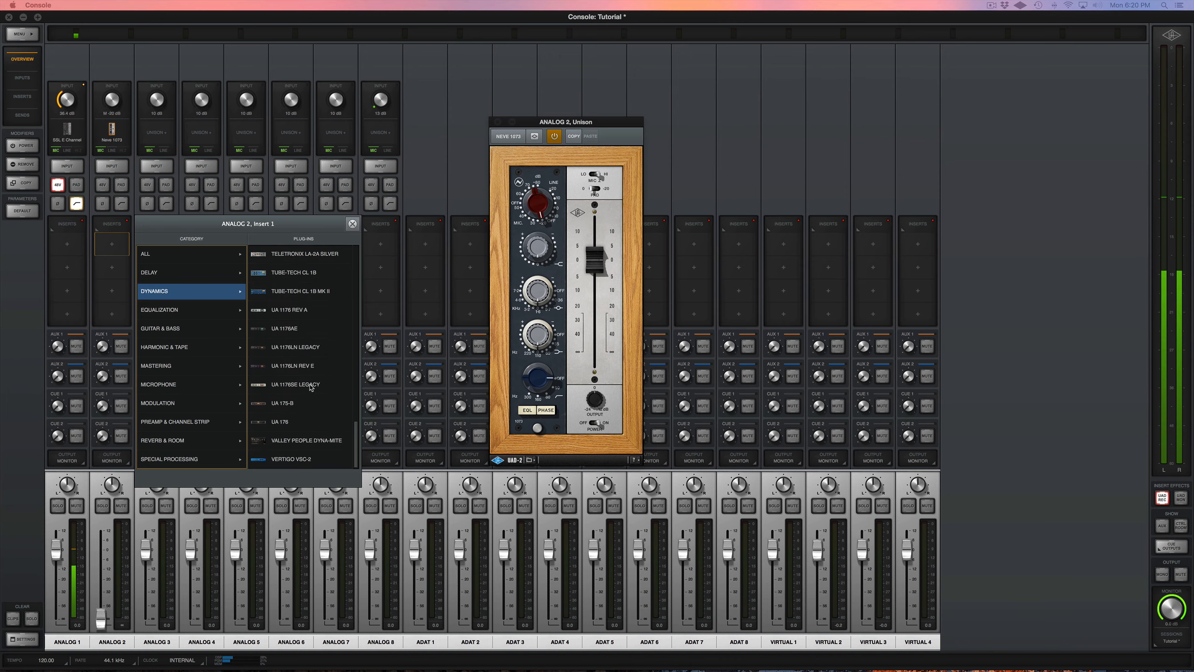